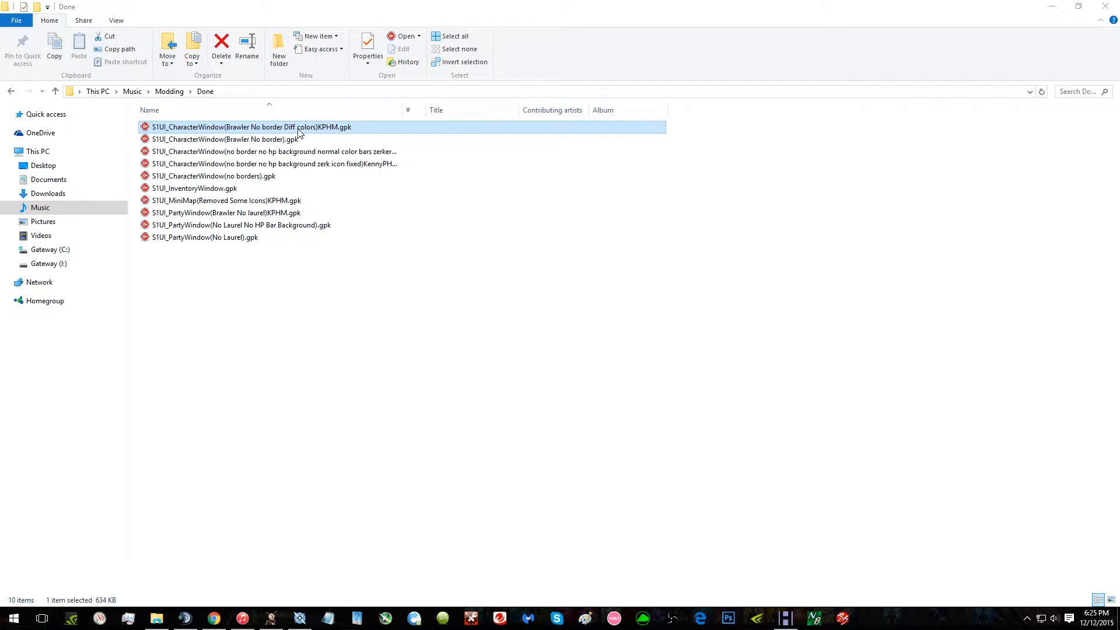
Step: Leave the Done modding folder and show This PC with its drives
{"action": "left_click", "coordinate": [249, 139]}
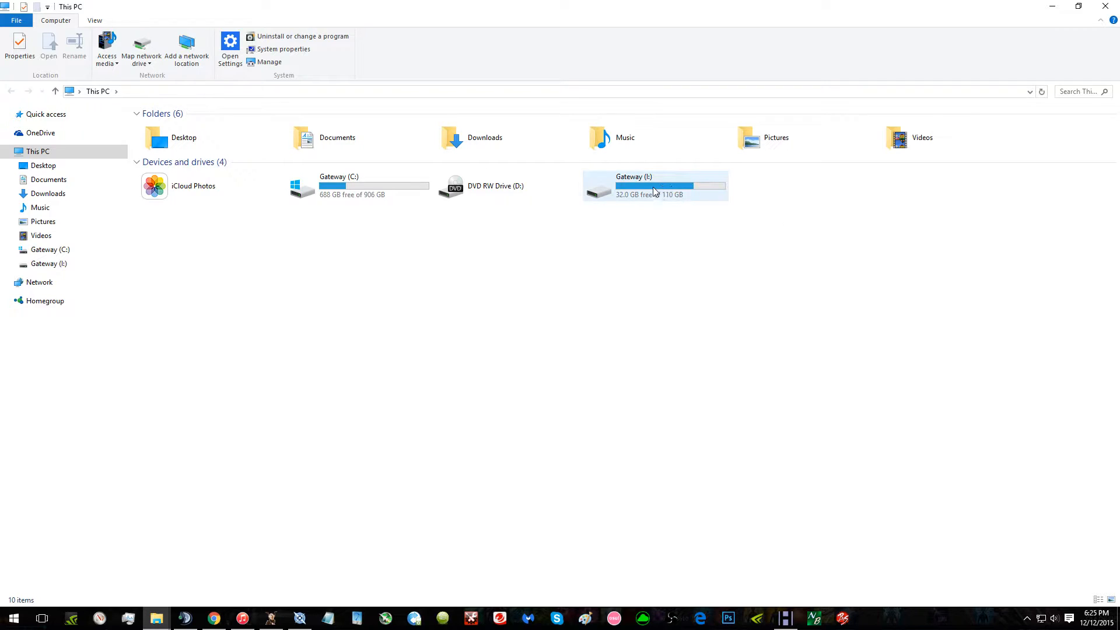
Step: Navigate Gateway (I:) > Program Files (x86) > TERA > Client > S1Game toward the Packages folder
{"action": "double_click", "coordinate": [655, 186]}
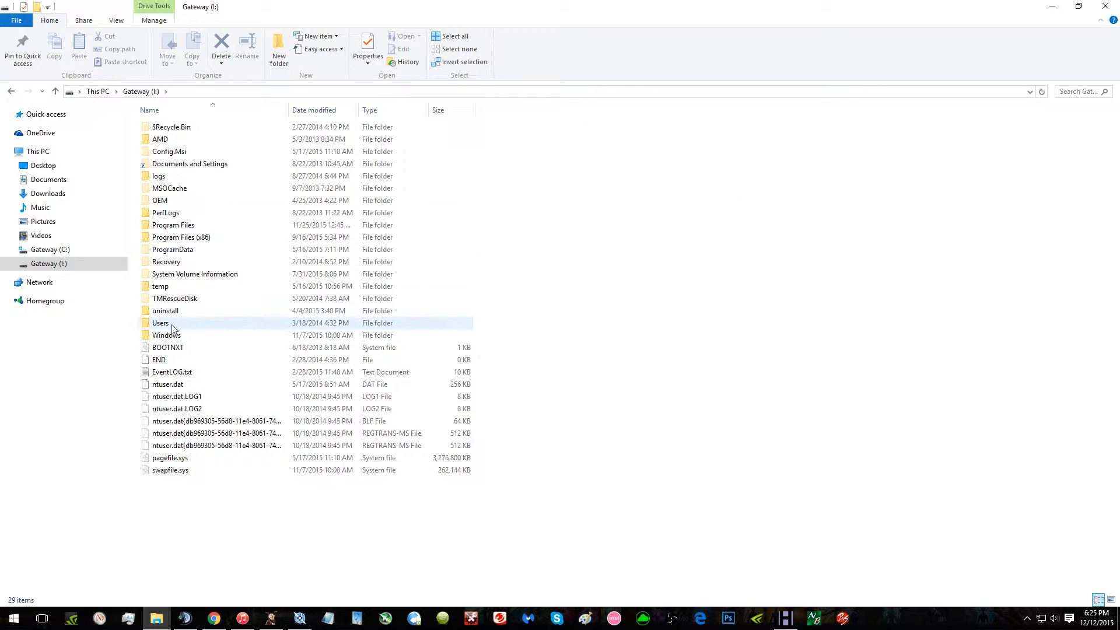
{"action": "double_click", "coordinate": [181, 237]}
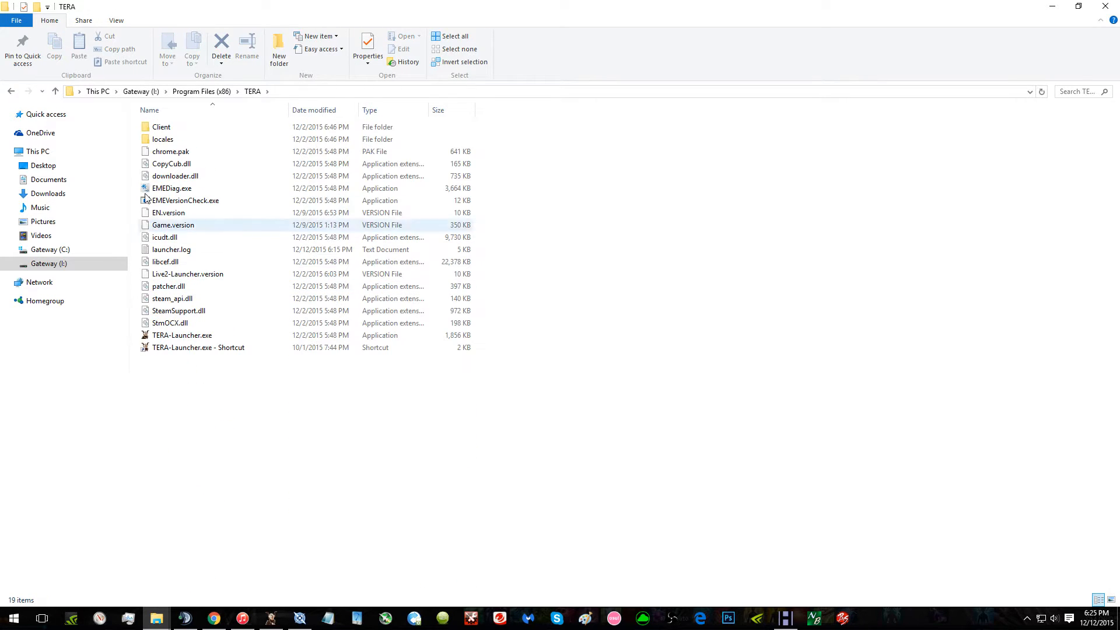
{"action": "double_click", "coordinate": [161, 126]}
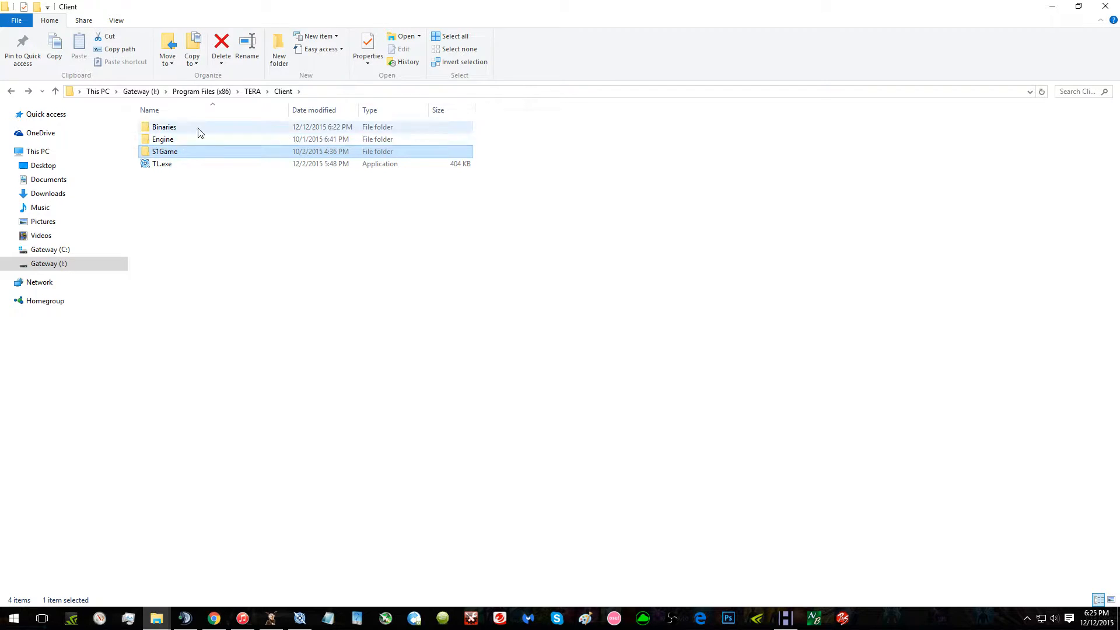
{"action": "double_click", "coordinate": [165, 150]}
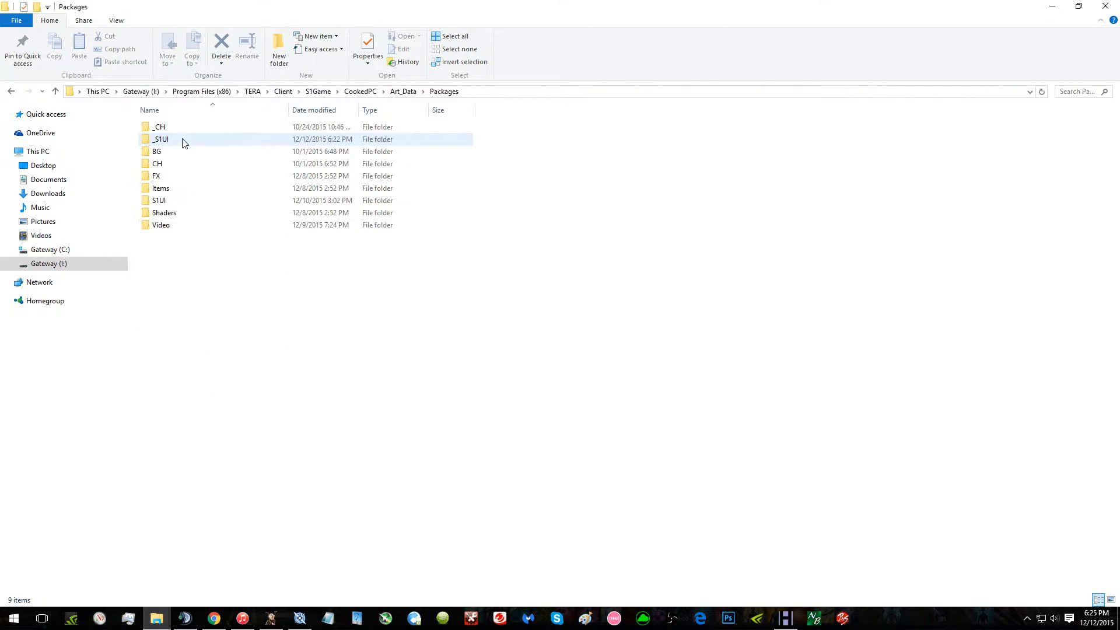
Step: Enter the _S1UI folder listing the S1UI .gpk files
{"action": "left_click", "coordinate": [160, 138]}
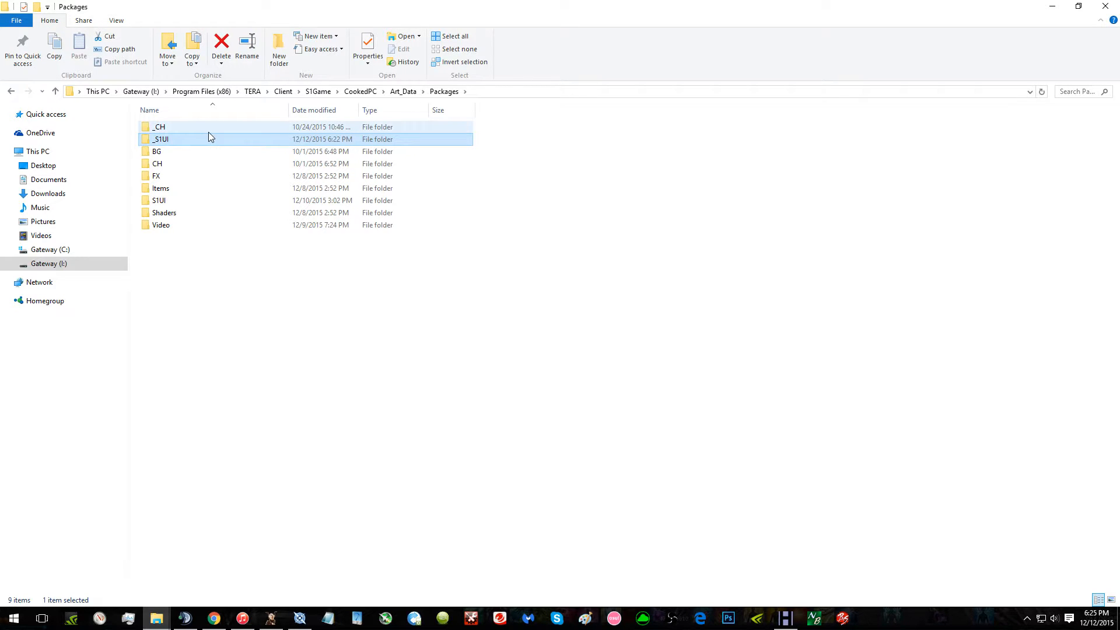
{"action": "double_click", "coordinate": [159, 139]}
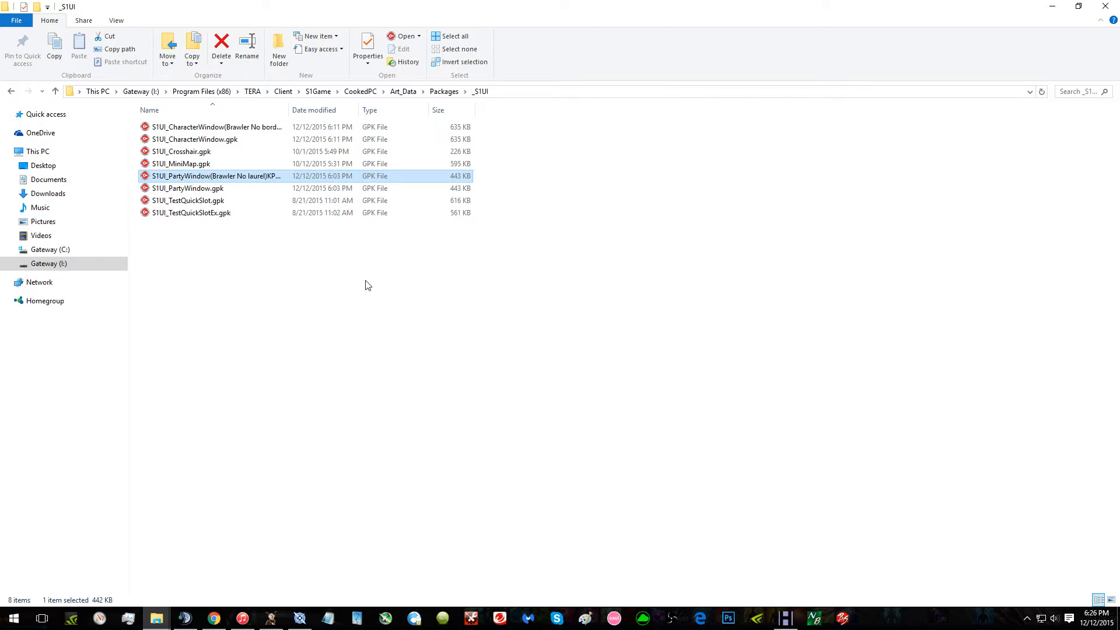
{"action": "mouse_move", "coordinate": [260, 49]}
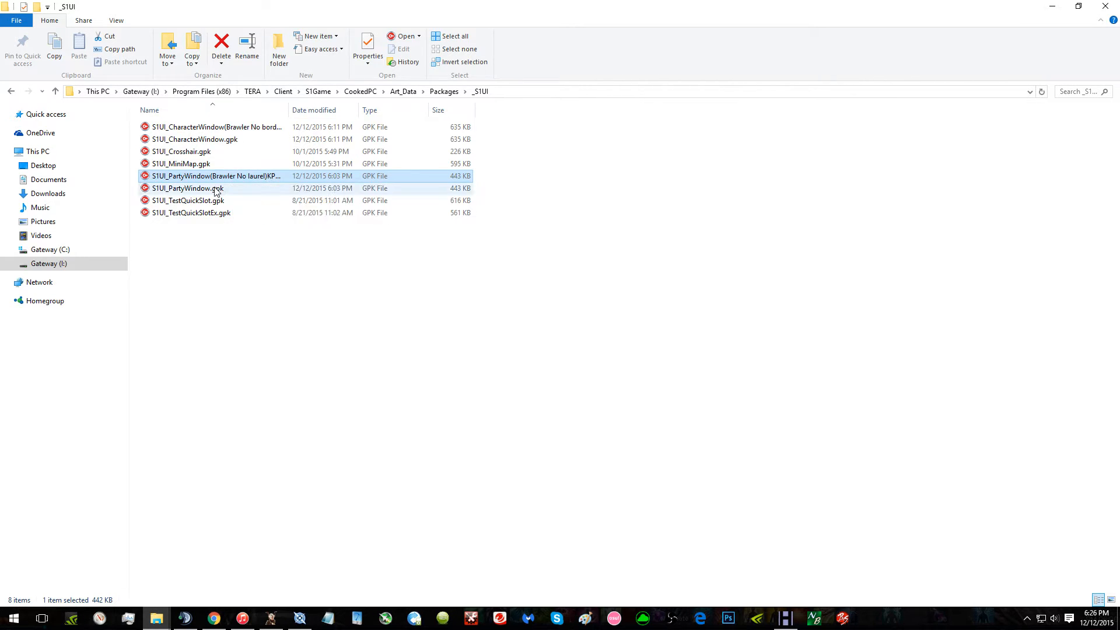
{"action": "left_click", "coordinate": [214, 188]}
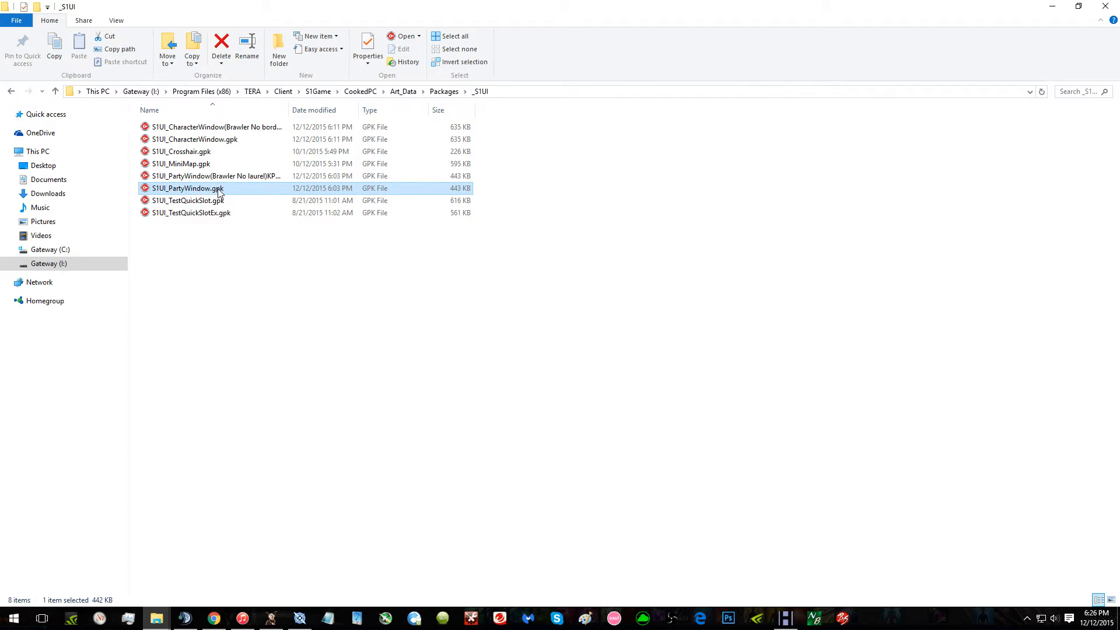